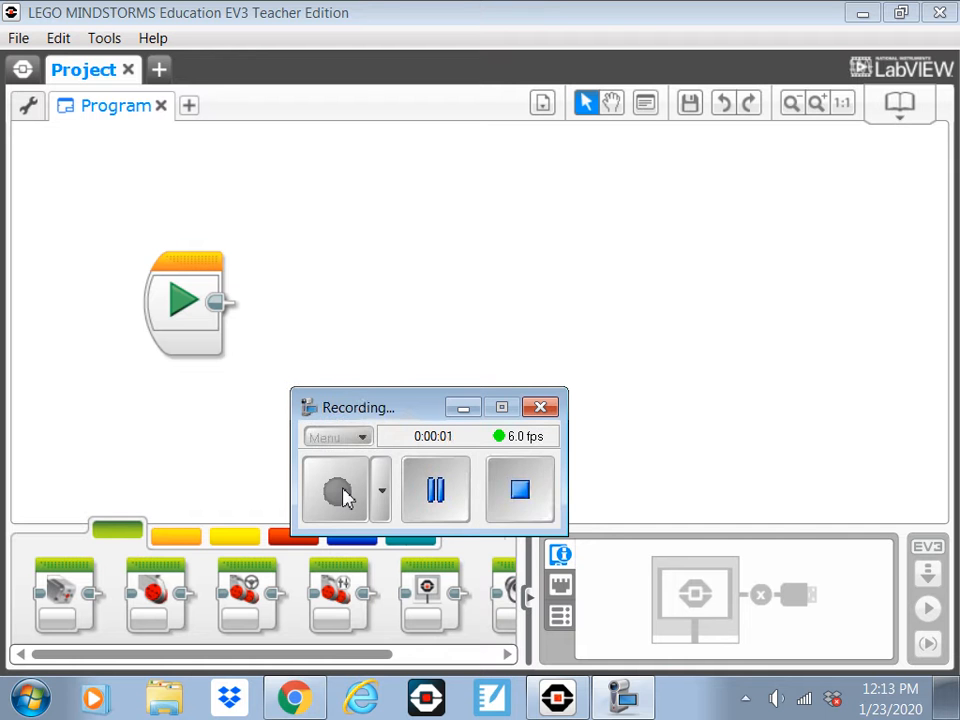
Place a Move Tank block on ports B+C after the Start block and set its mode to On
left_click_drag(356, 408, 670, 432)
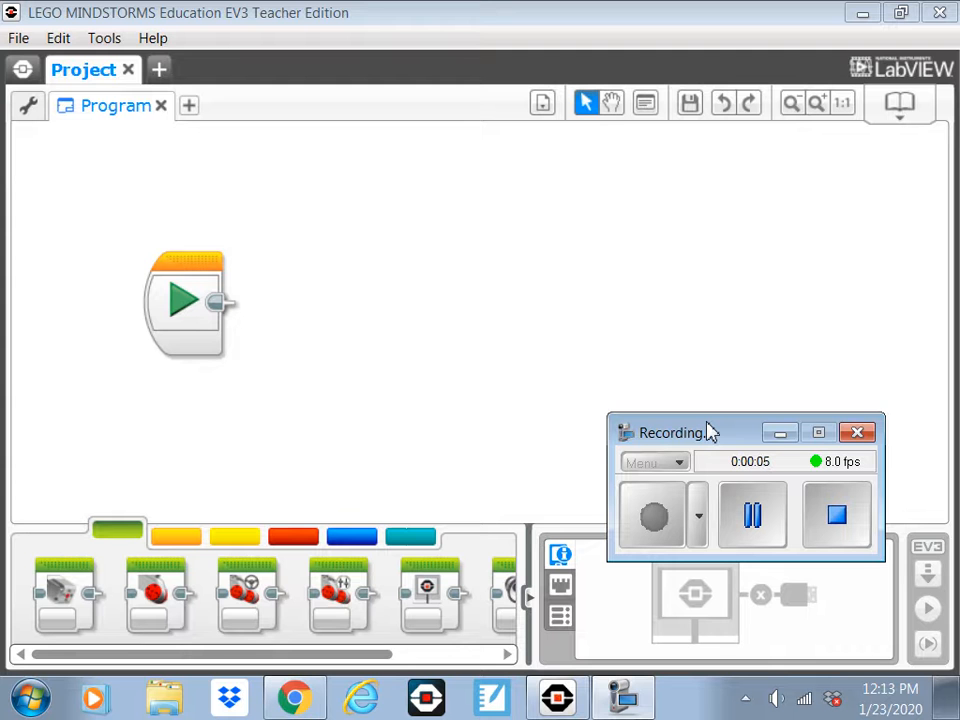
left_click(184, 302)
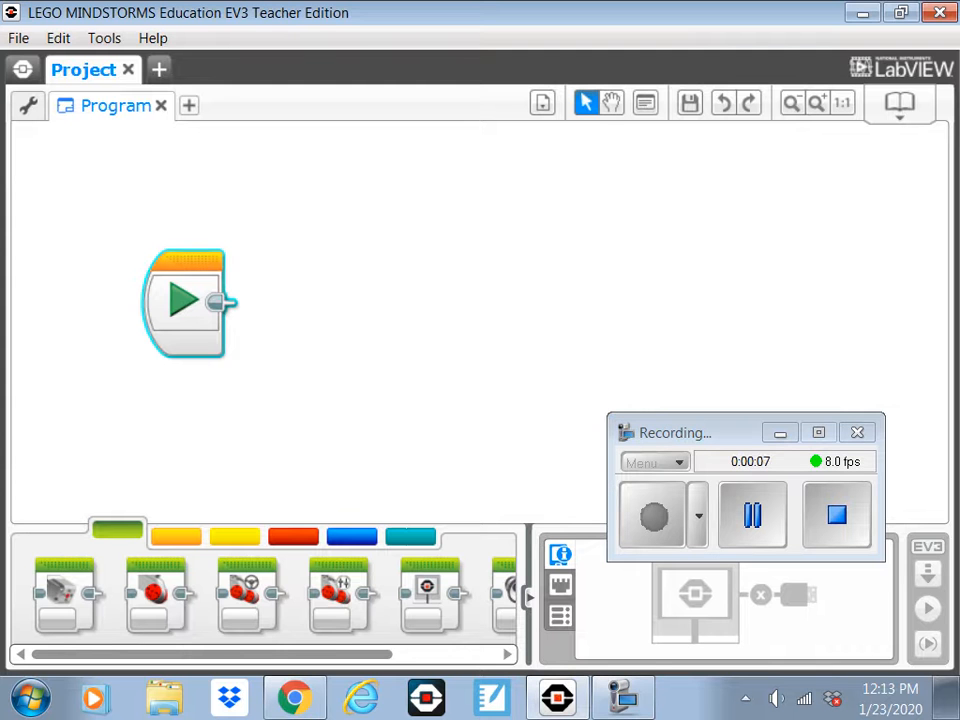
left_click_drag(184, 300, 126, 296)
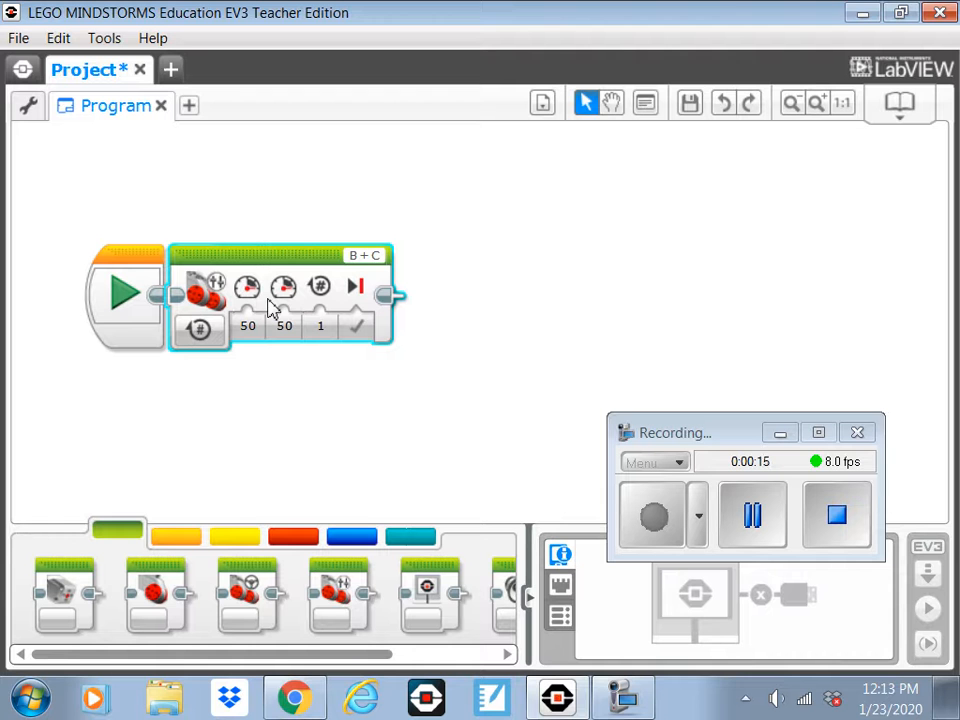
left_click(200, 330)
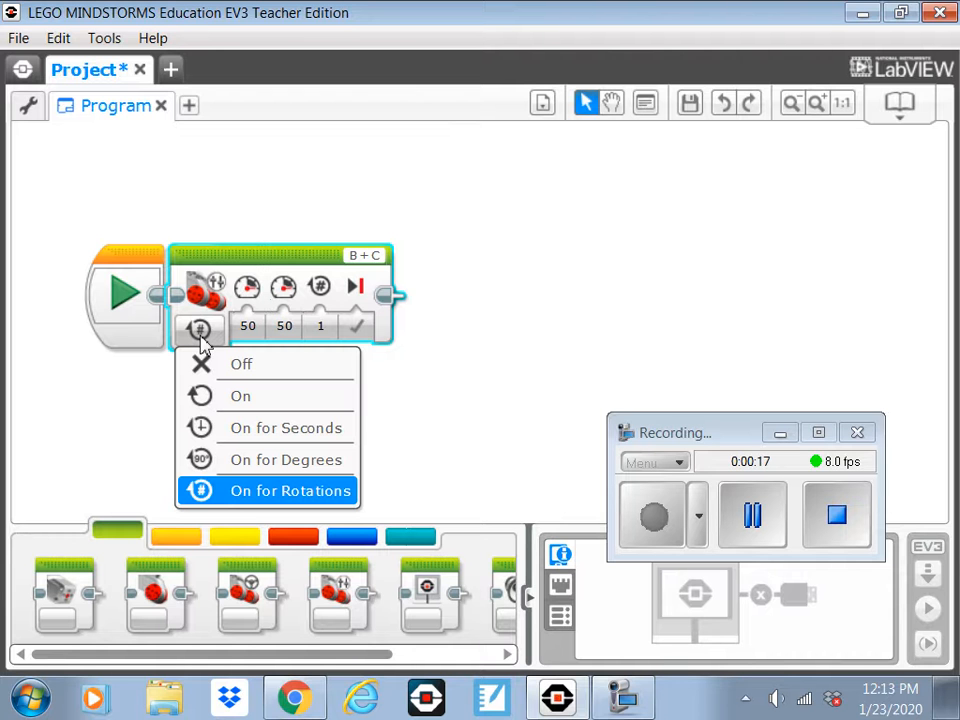
left_click(240, 396)
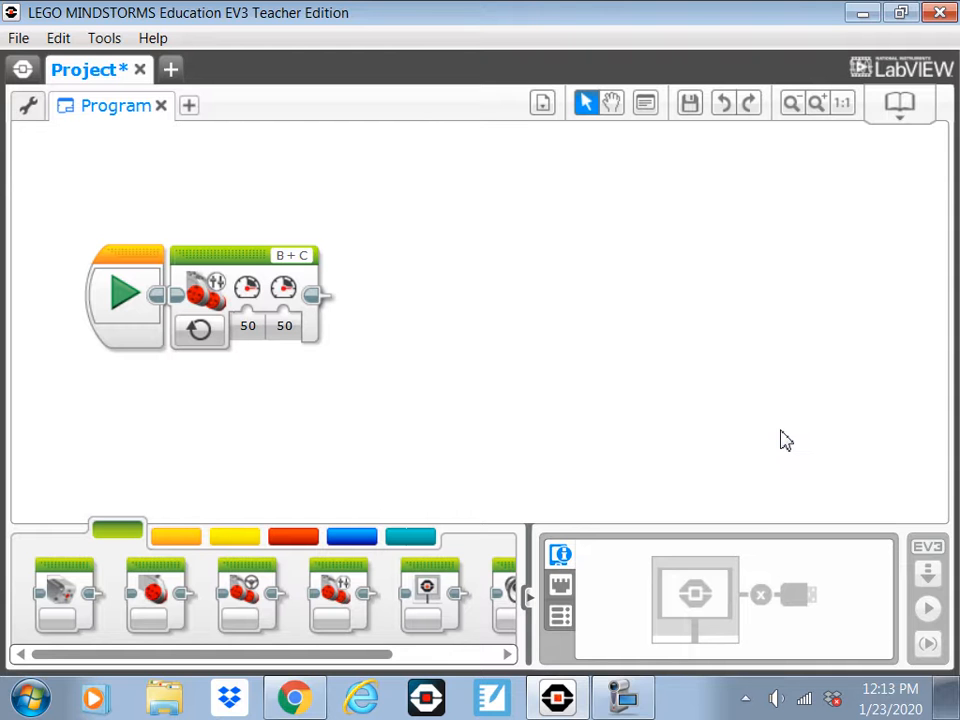
Add a Wait block from Flow Control directly after the Move Tank block
left_click(176, 536)
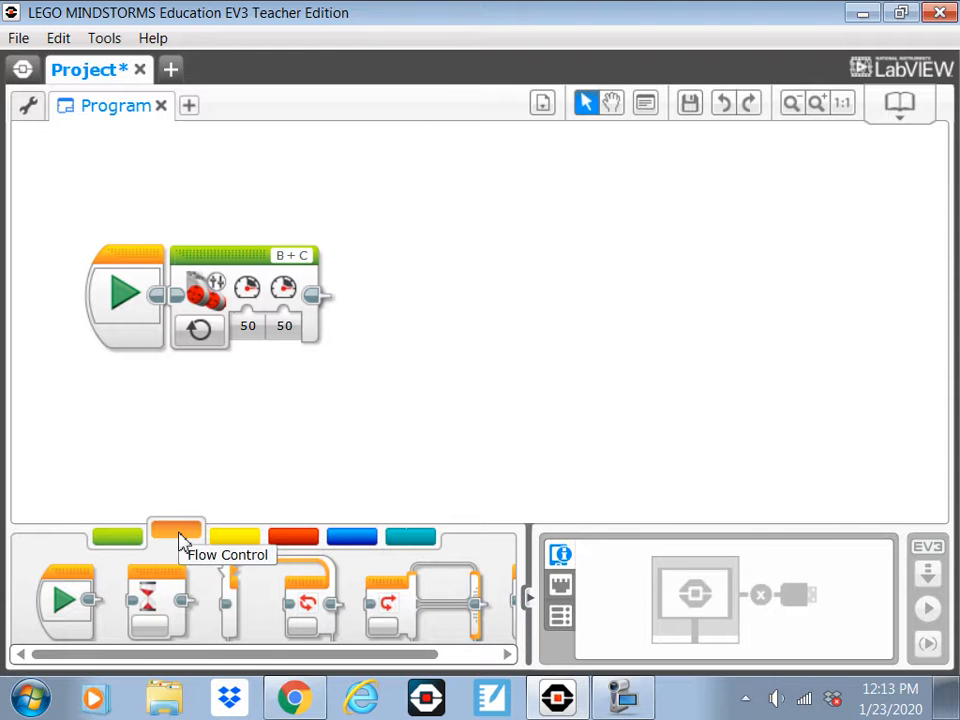
mouse_move(164, 590)
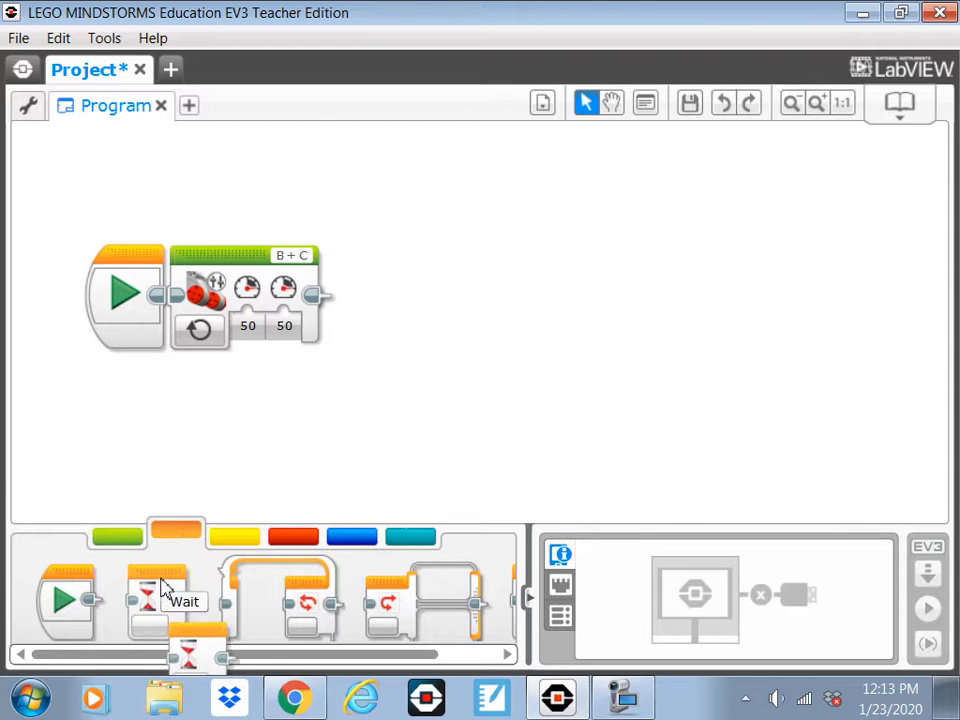
left_click_drag(156, 600, 384, 300)
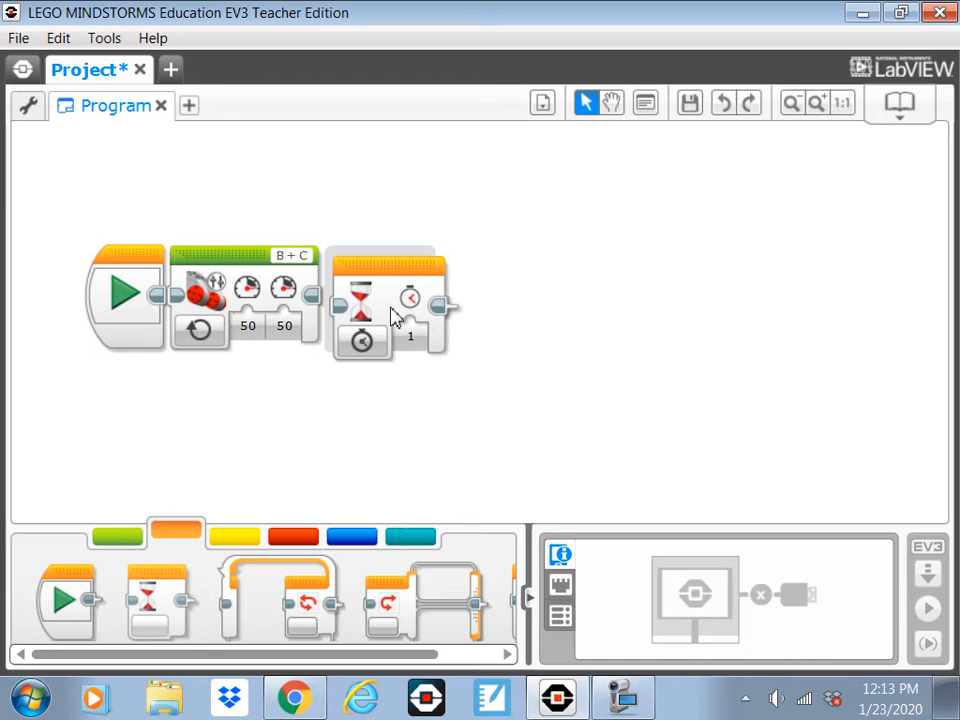
left_click(384, 298)
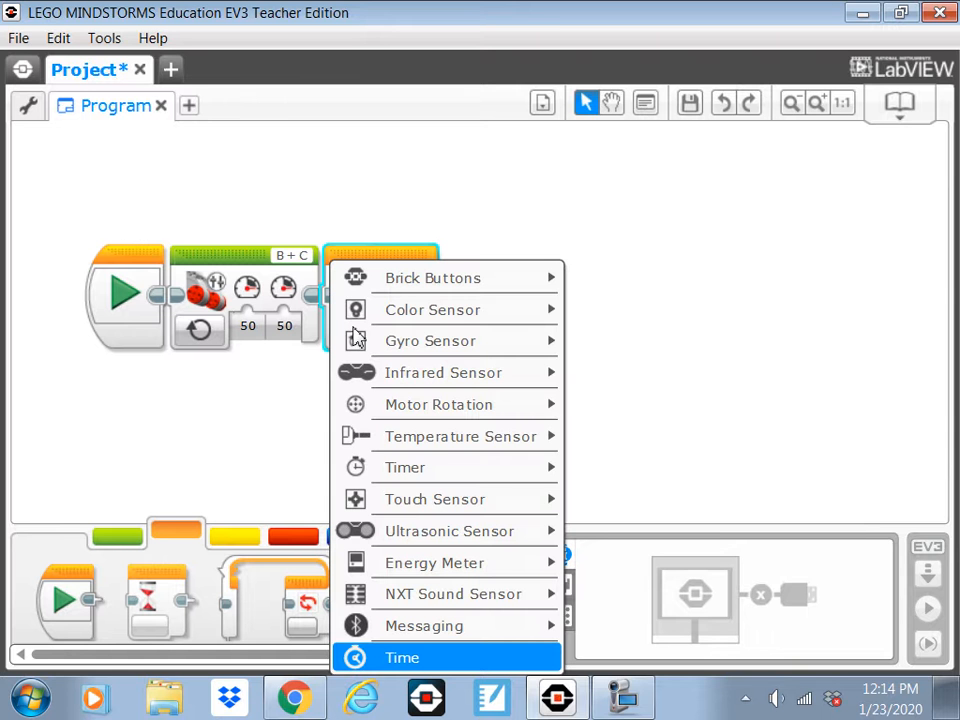
mouse_move(432, 308)
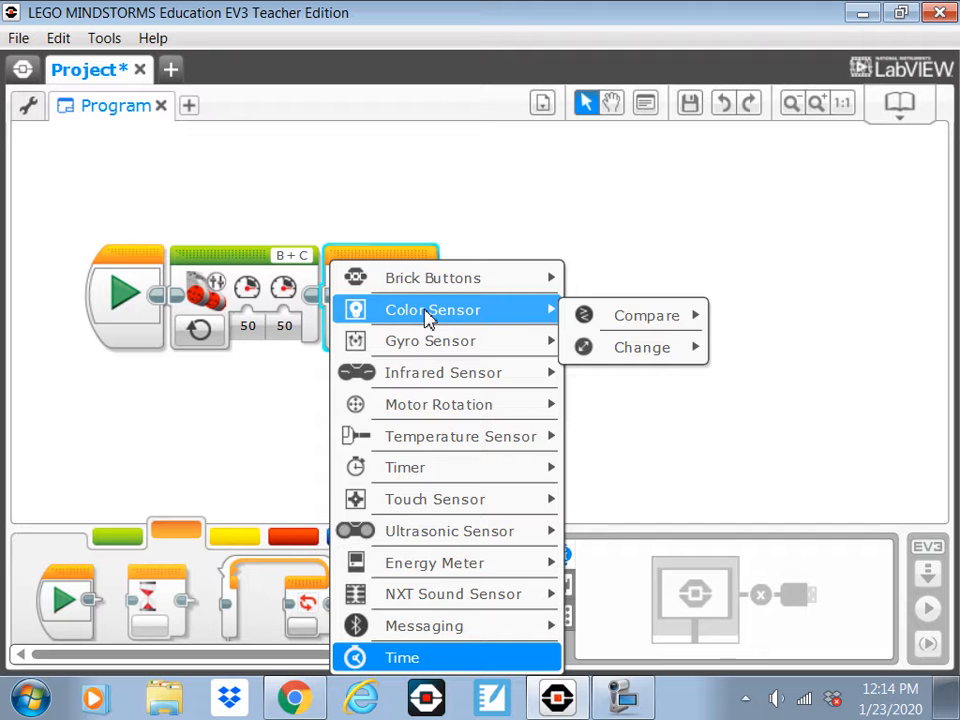
mouse_move(648, 316)
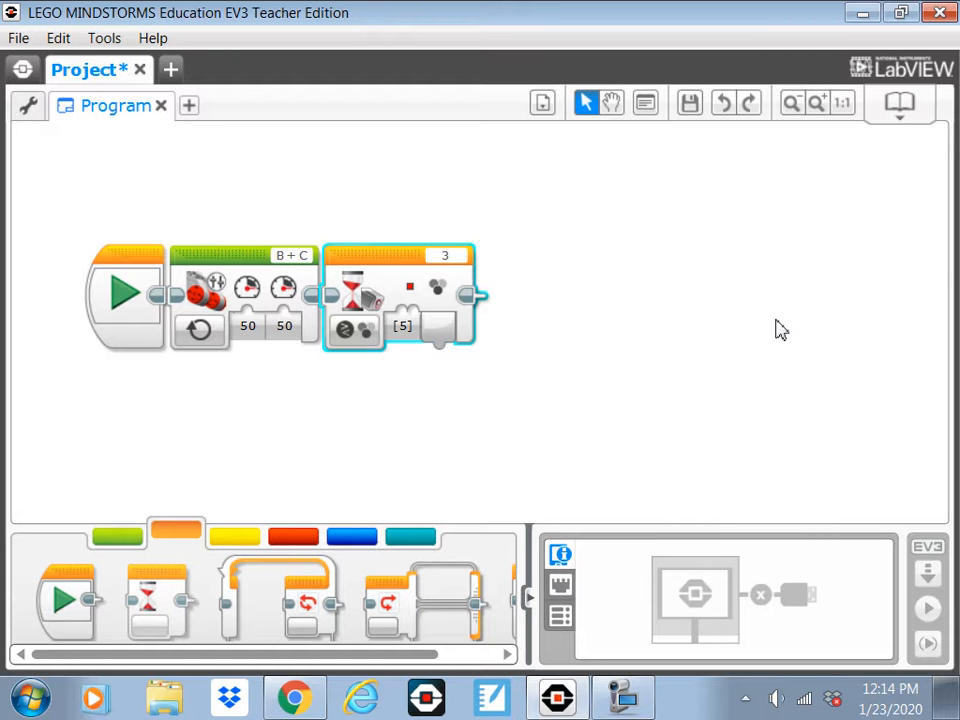
mouse_move(410, 296)
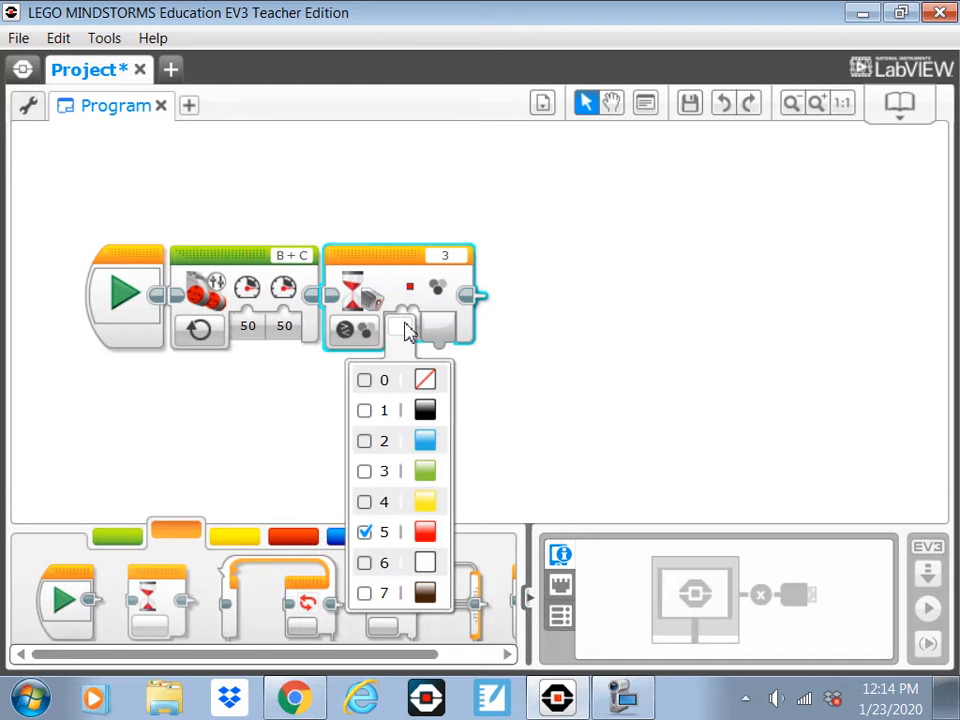
Set the Wait block to Color Sensor Compare Color mode, waiting for red (5)
left_click(364, 532)
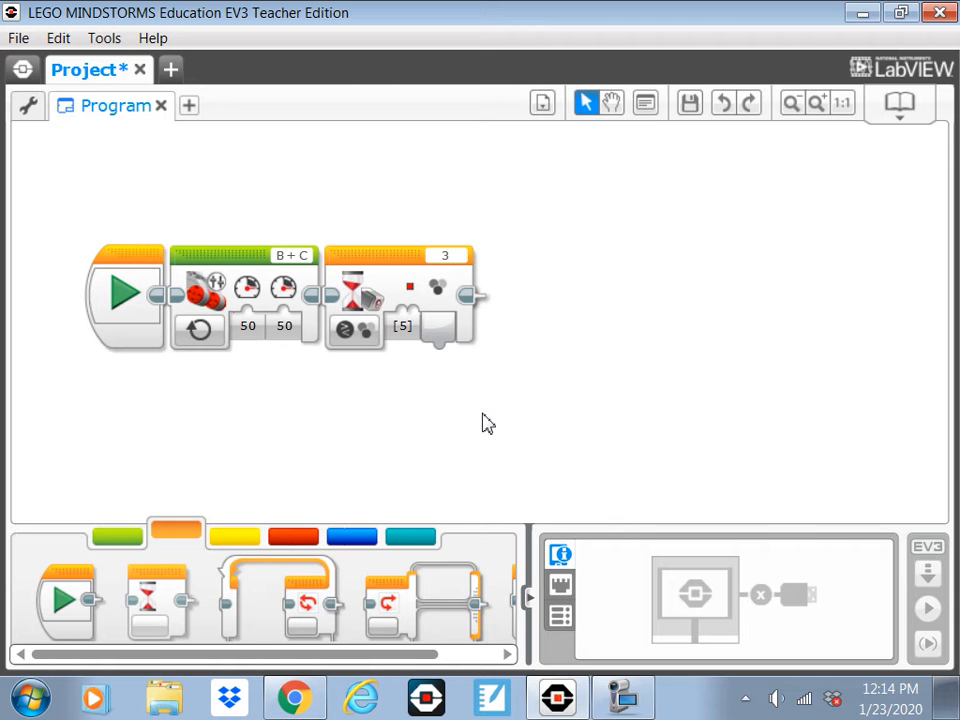
left_click(444, 256)
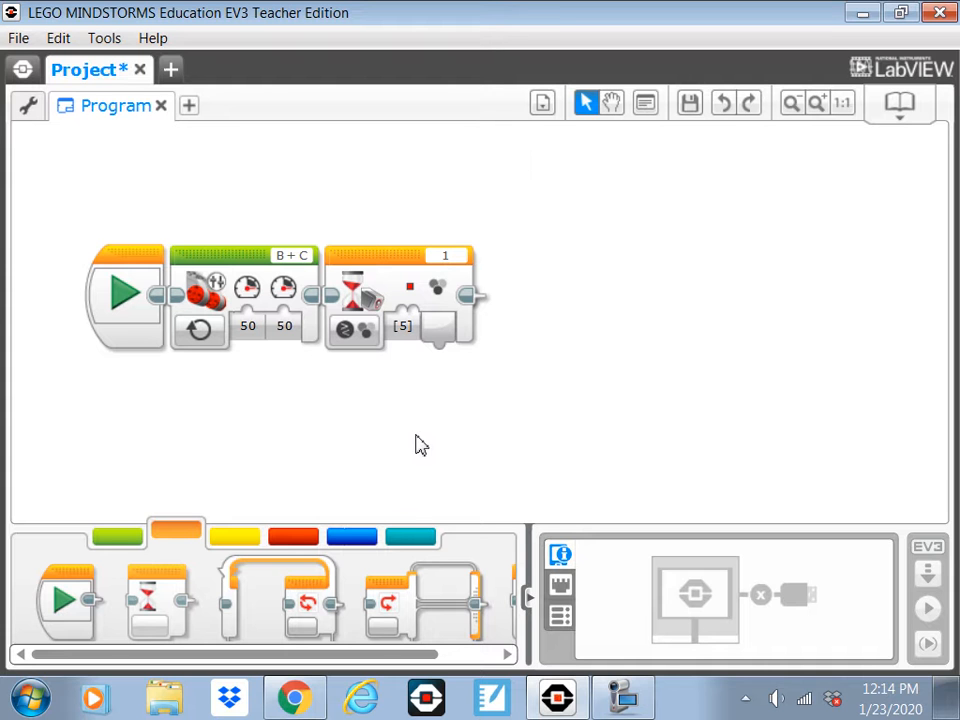
Try a second Move Tank block at power -100/-100 after the Wait, then drag it off the sequence
left_click(116, 532)
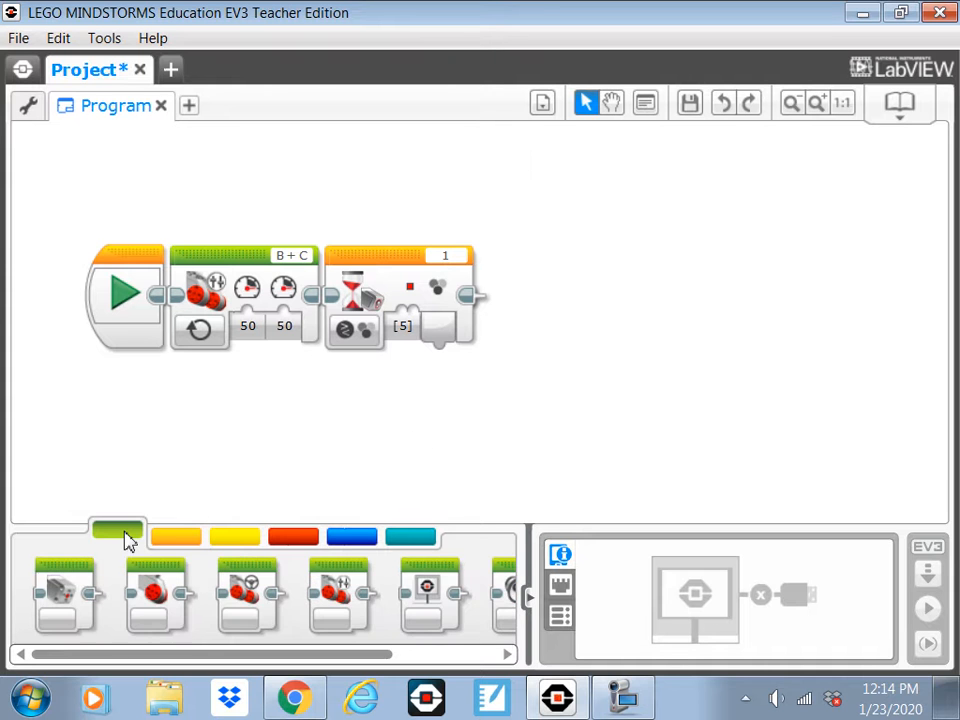
mouse_move(118, 532)
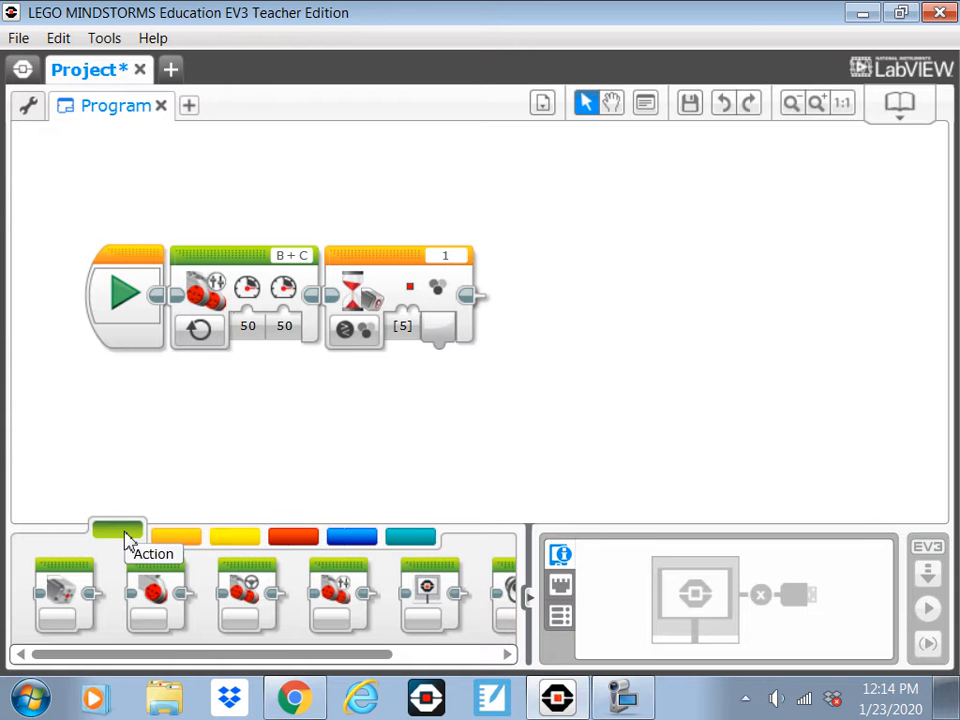
left_click_drag(62, 584, 600, 300)
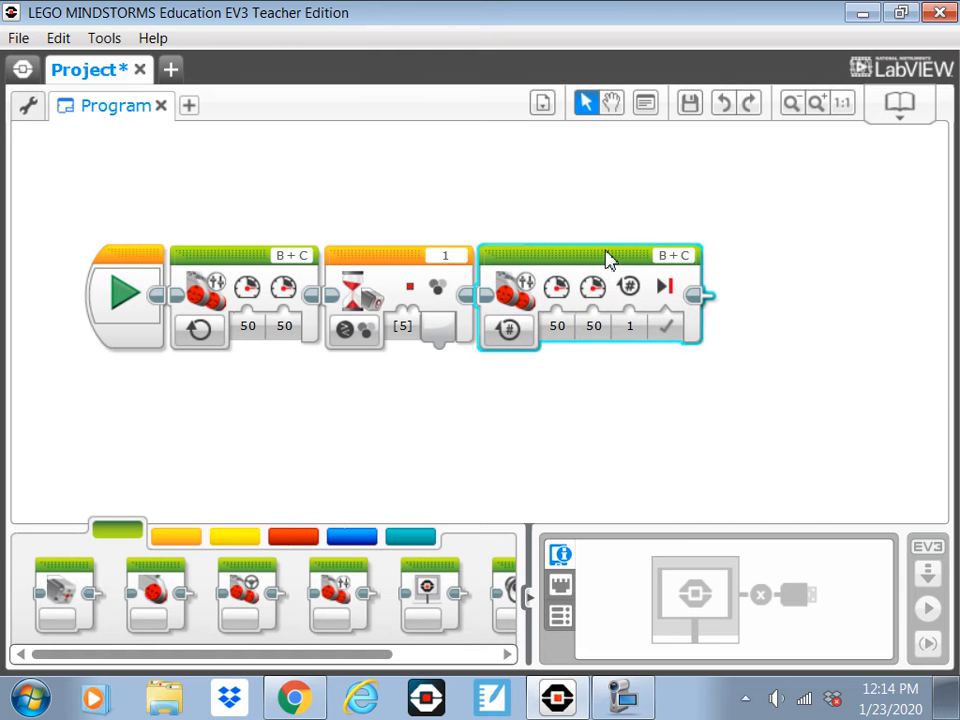
left_click(594, 326)
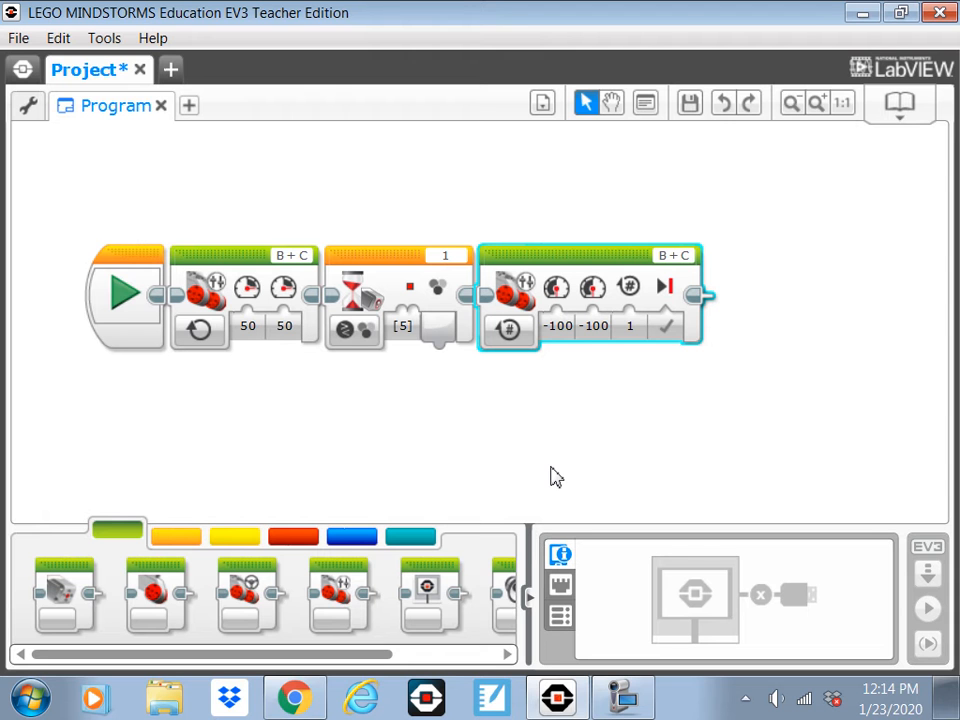
left_click(628, 326)
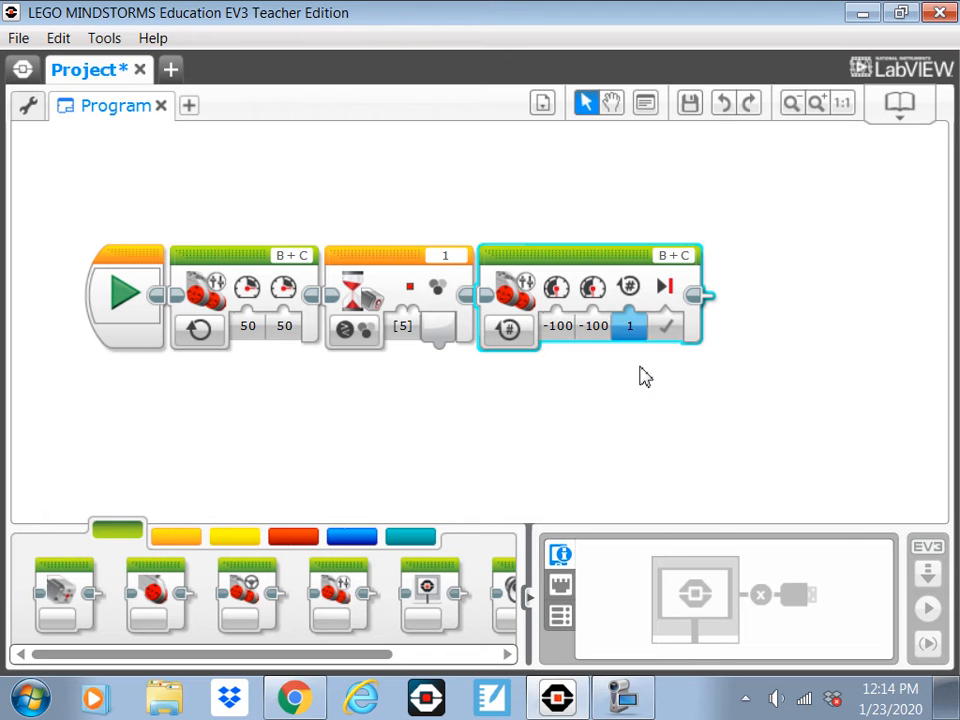
left_click_drag(584, 290, 710, 464)
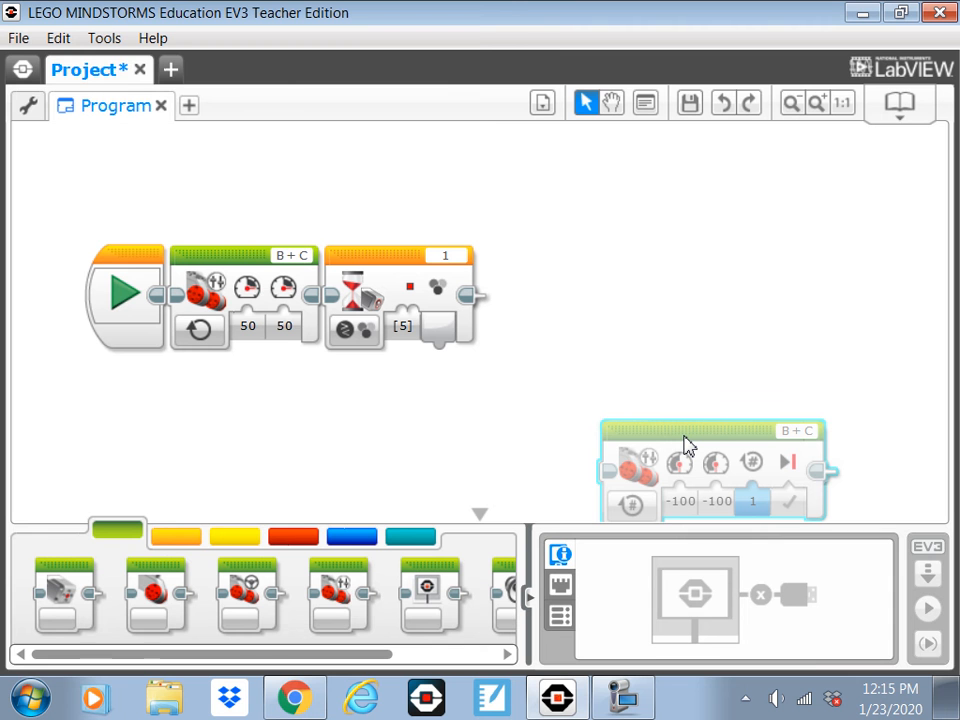